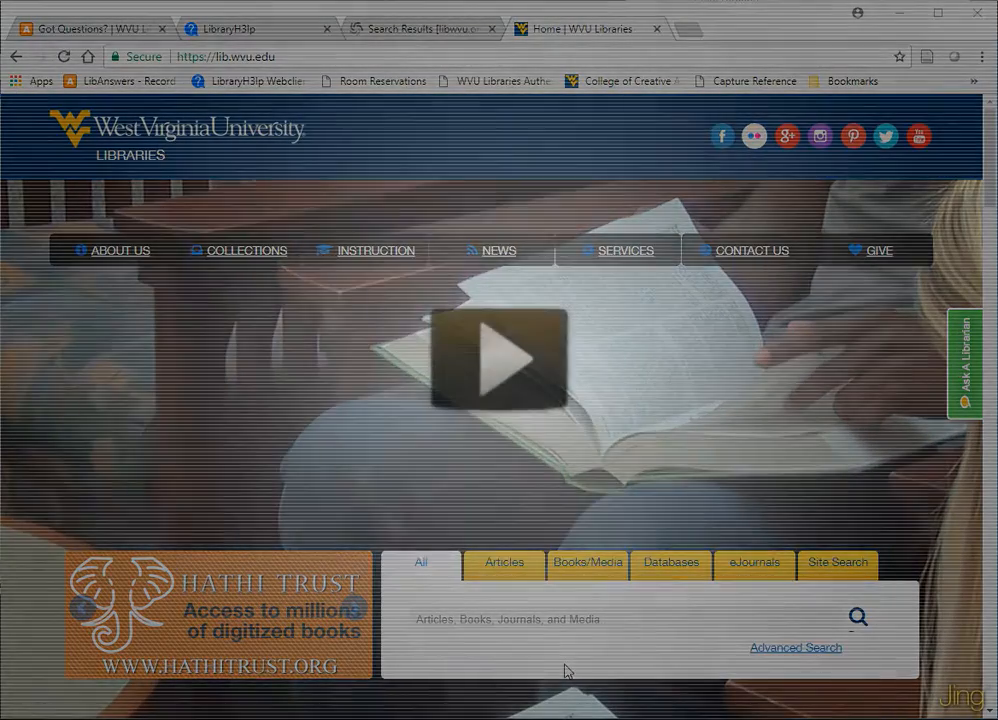
Step: Search the WVU Libraries catalog for 'chicago manual' and follow the online edition link
click(496, 358)
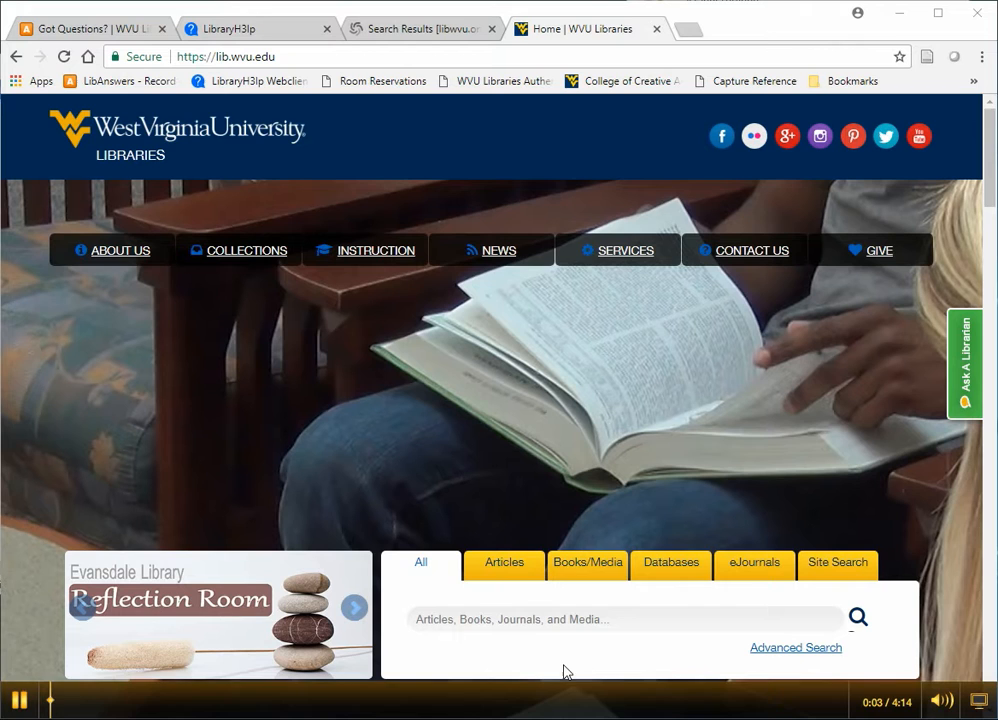
click(588, 562)
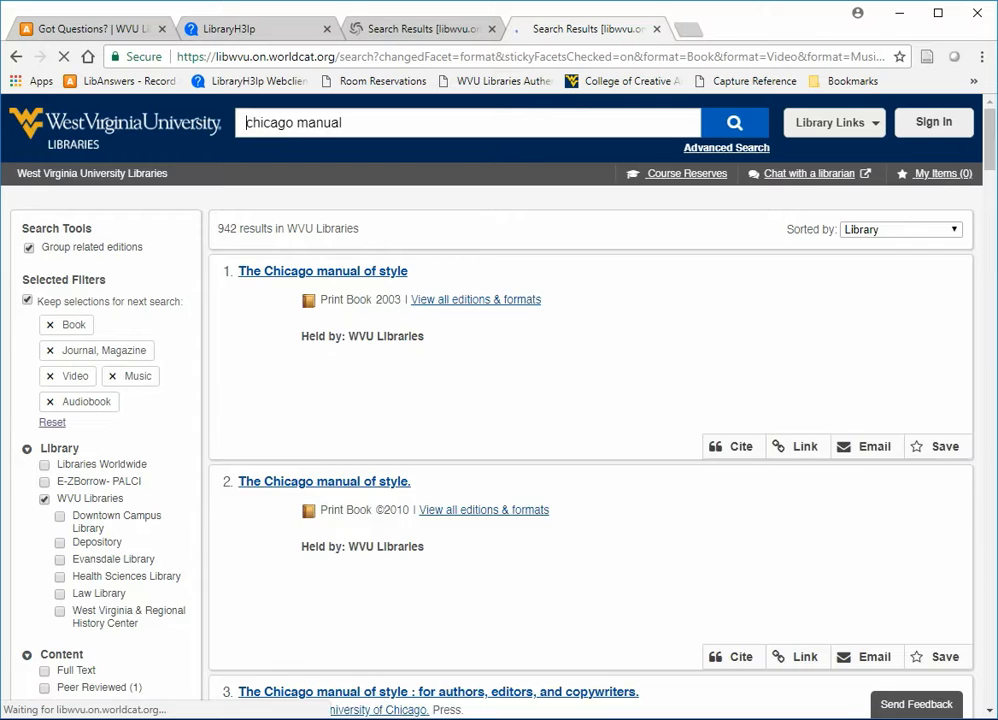
scroll(down, 3)
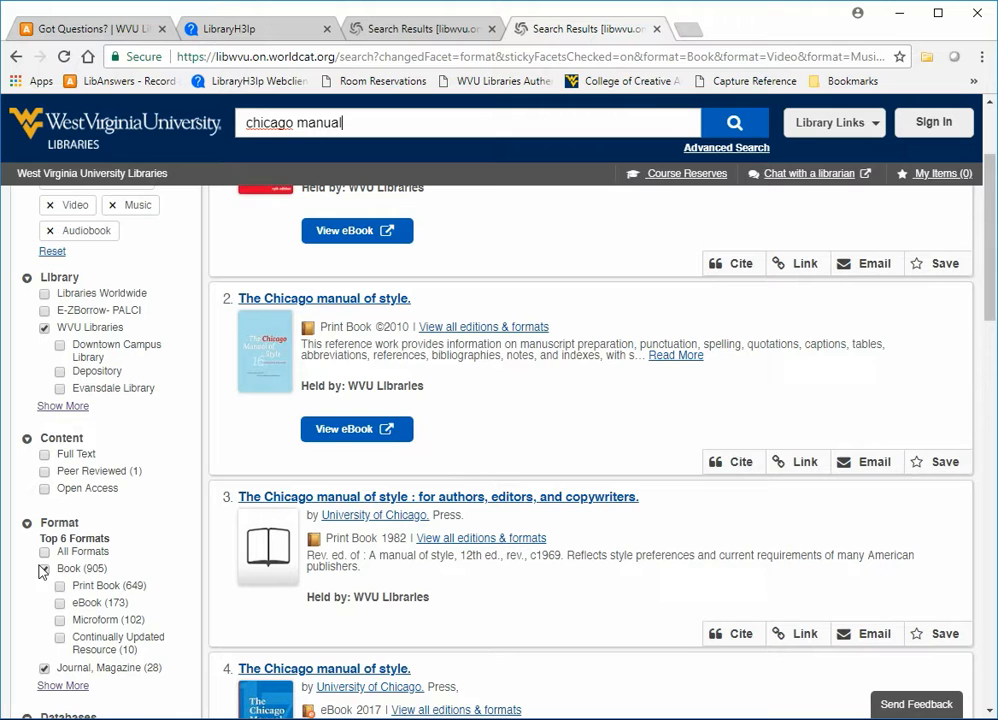
click(44, 568)
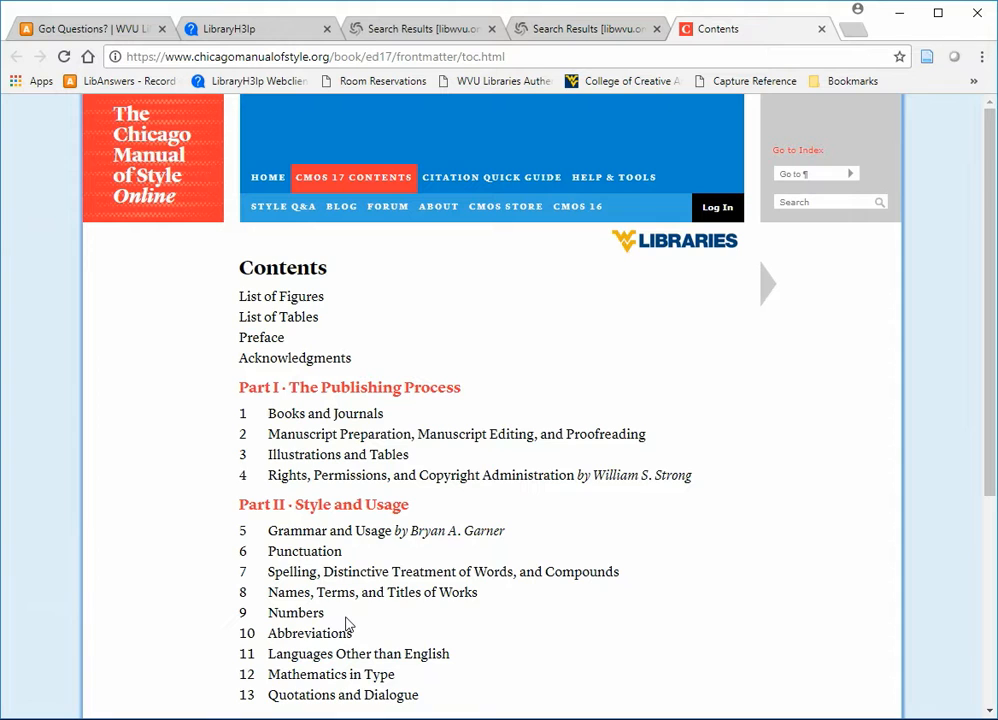
mouse_move(504, 340)
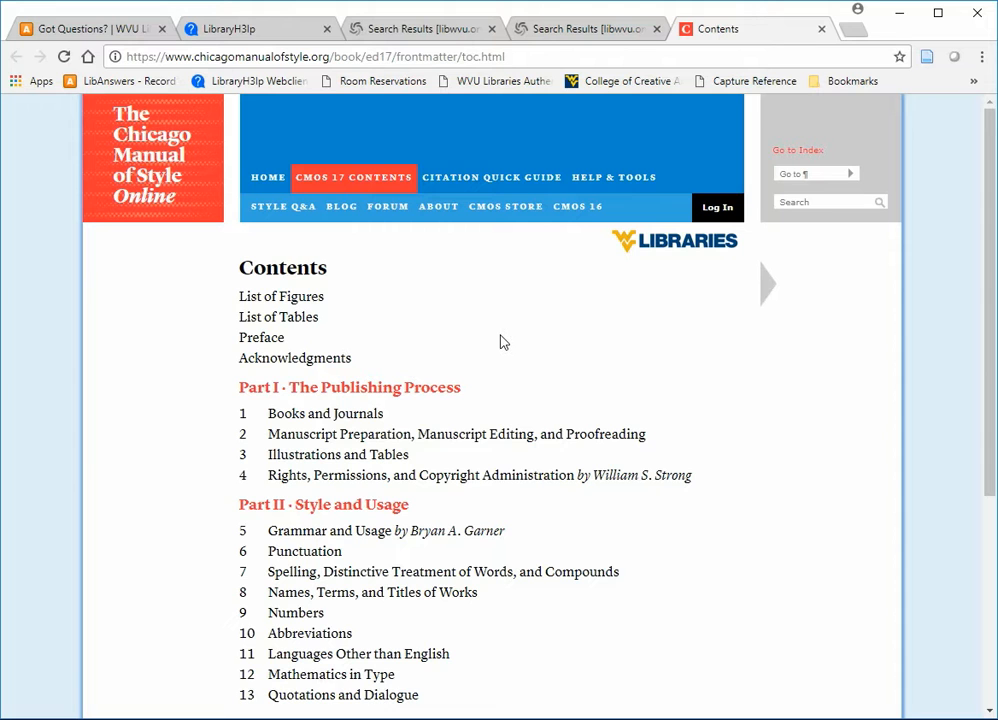
scroll(down, 3)
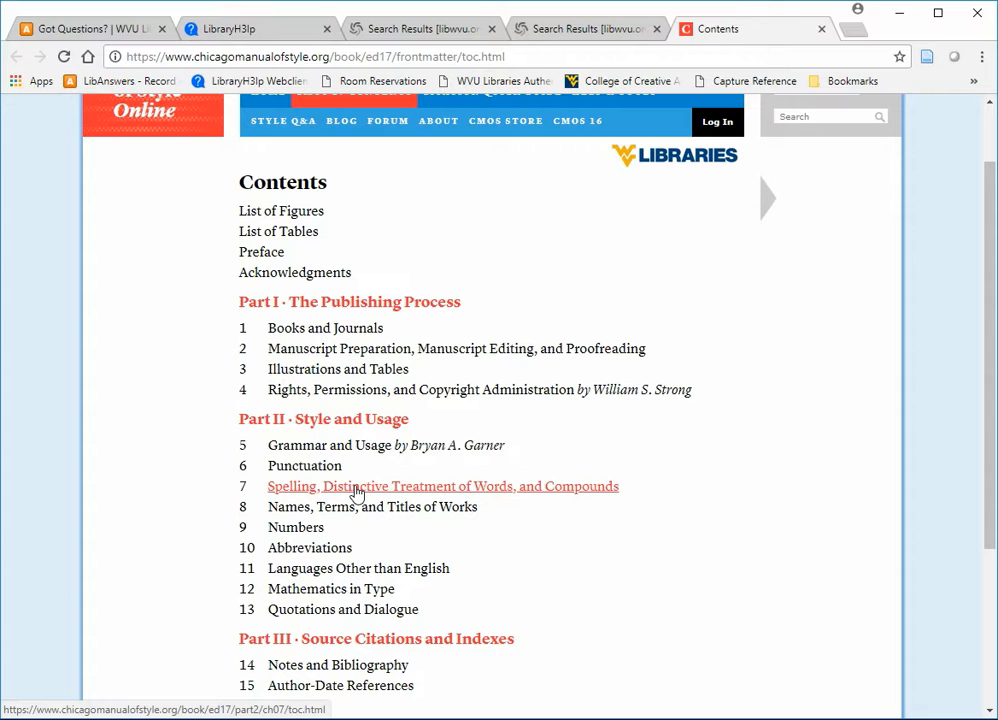
scroll(down, 3)
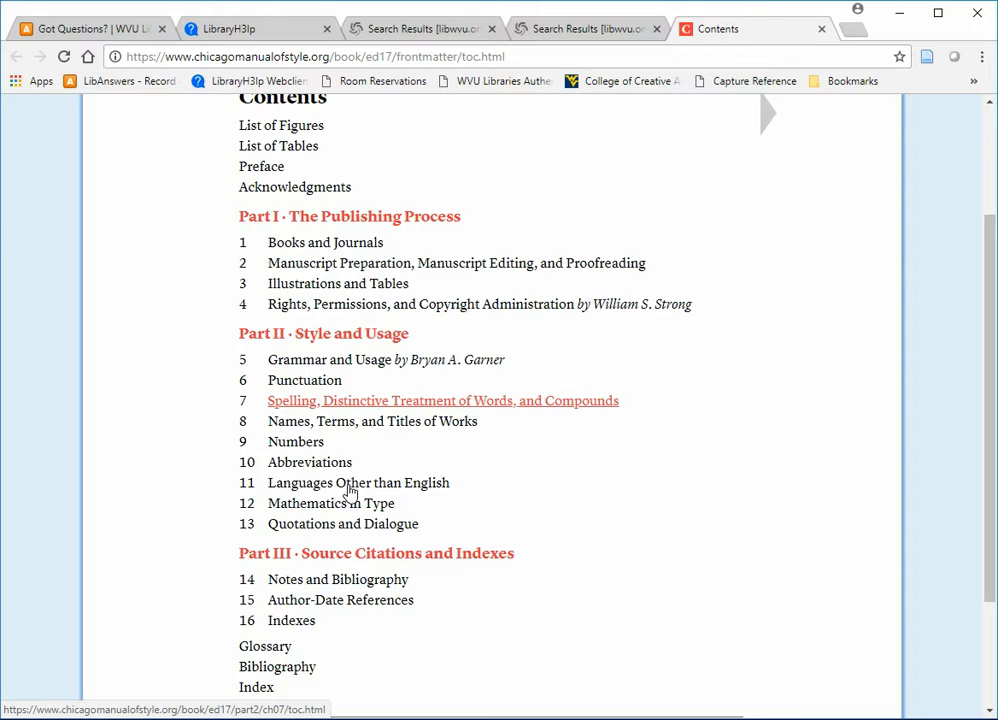
mouse_move(320, 572)
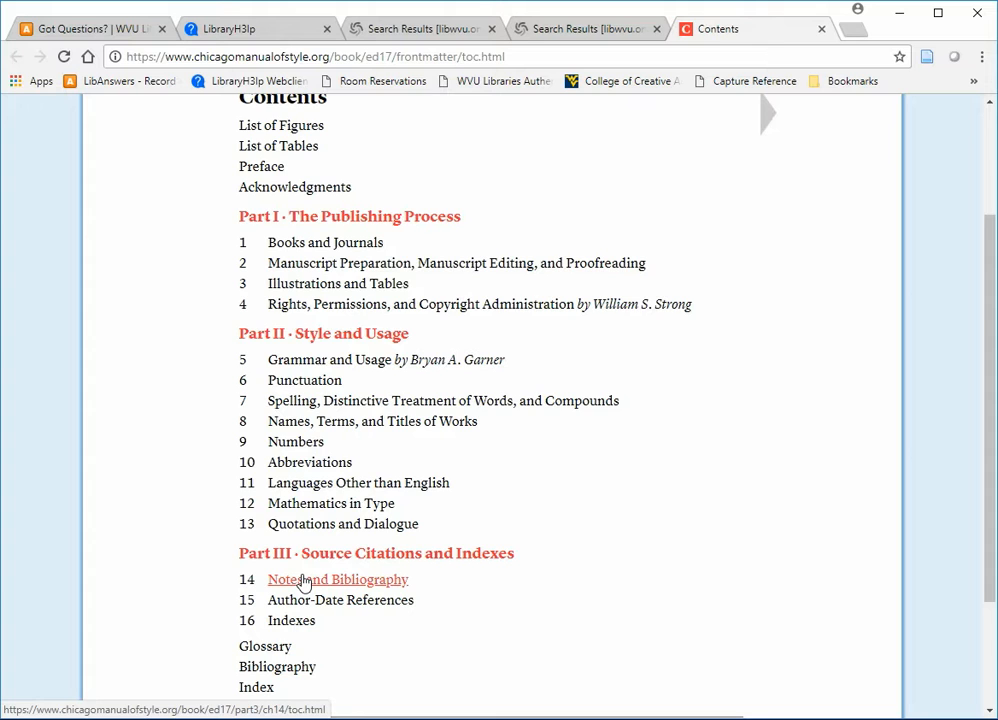
Step: Enter chapter 14, Notes and Bibliography, and browse down through its section list
click(338, 580)
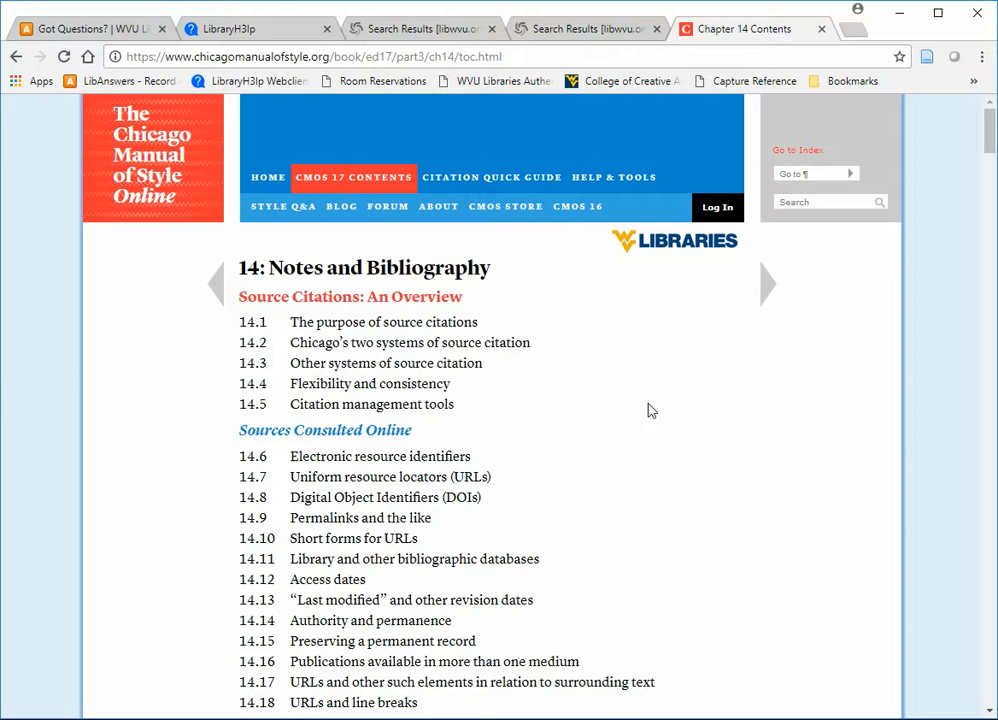
mouse_move(650, 552)
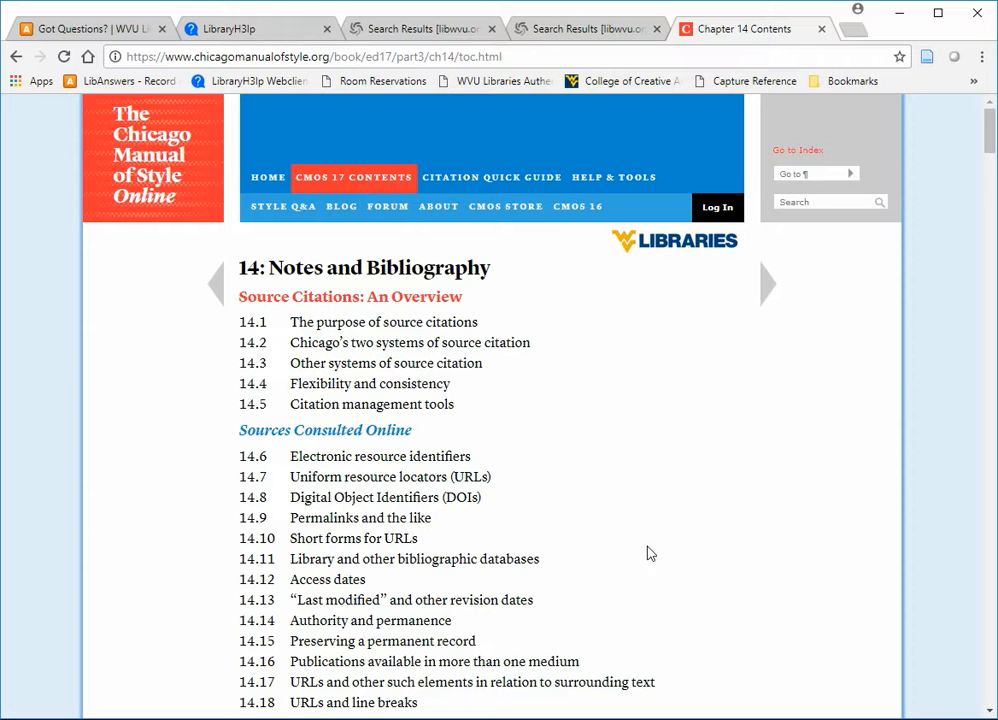
scroll(down, 3)
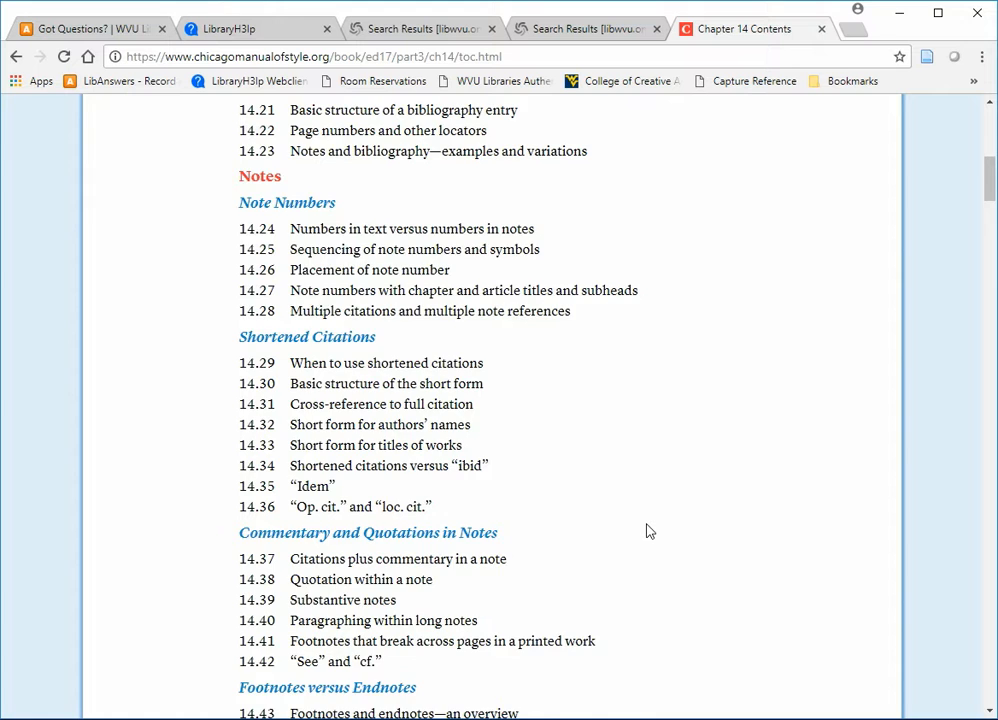
scroll(down, 3)
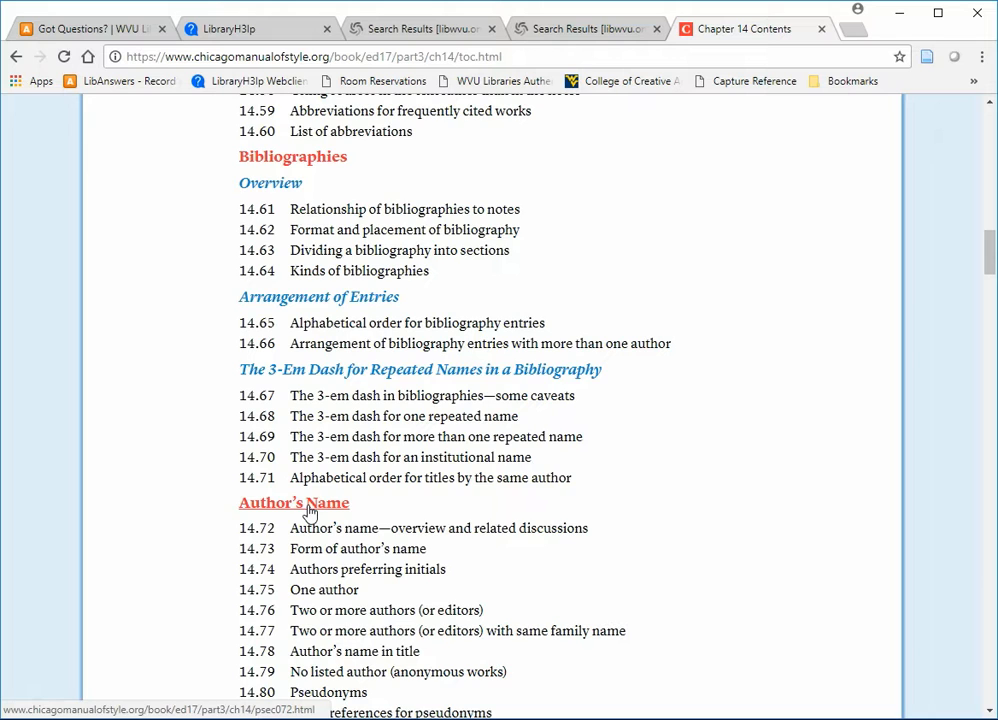
scroll(down, 3)
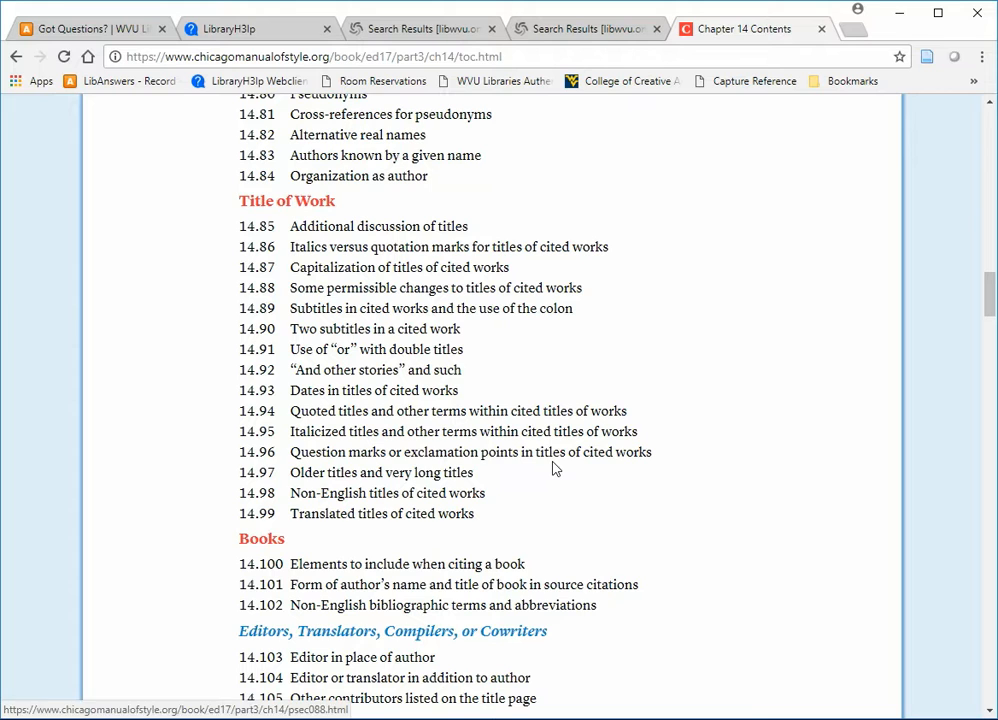
mouse_move(260, 540)
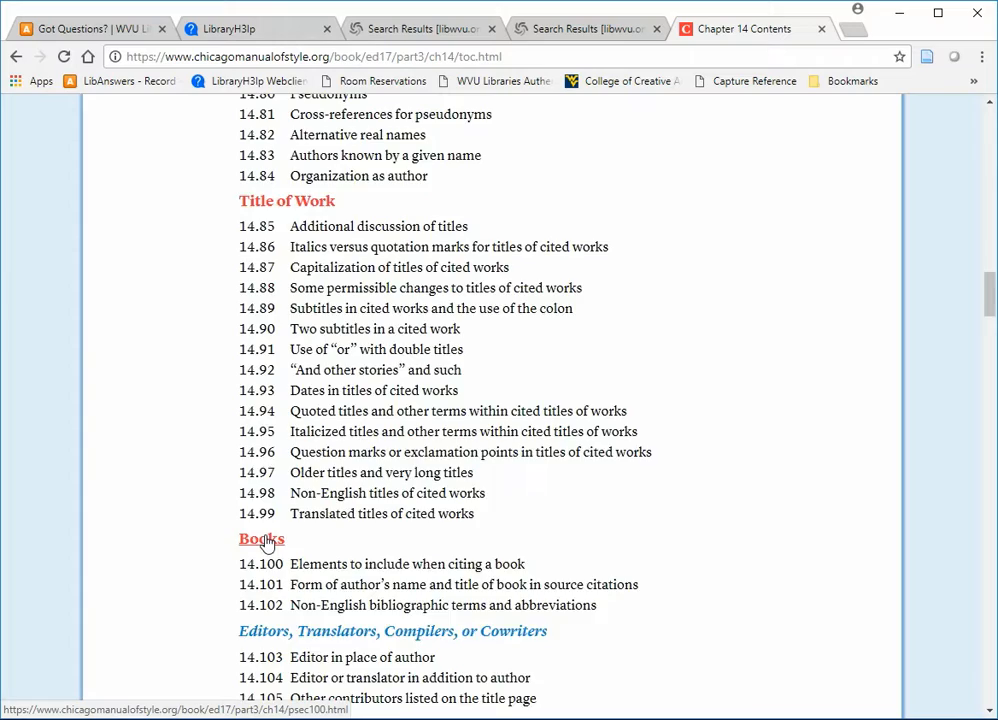
scroll(down, 3)
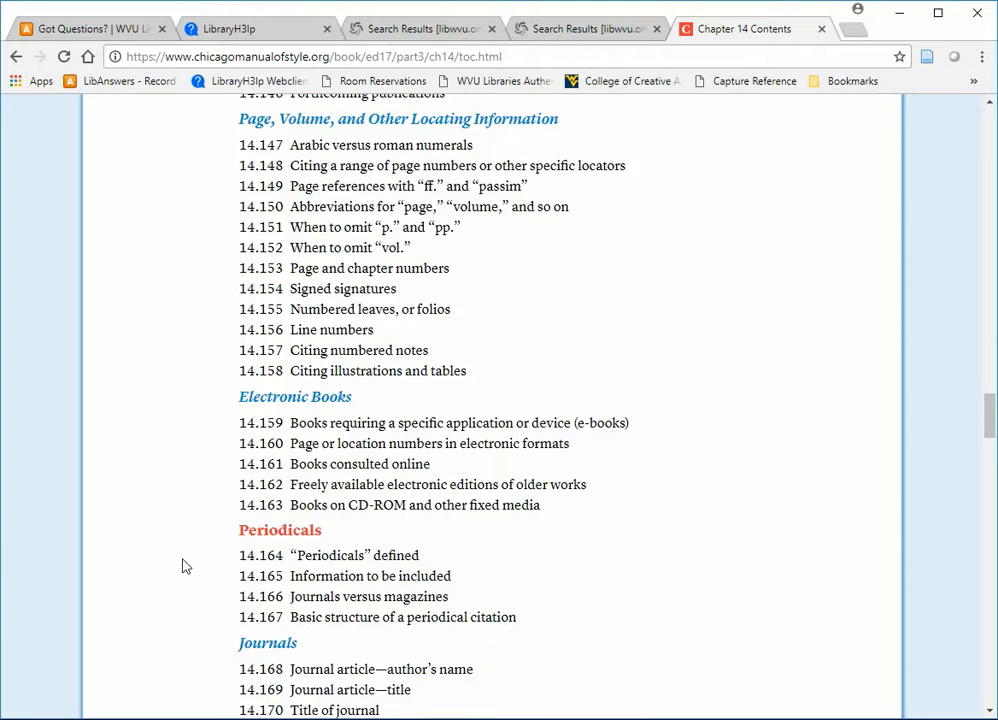
Step: Continue through the rest of the chapter 14 sections and return to the top
scroll(down, 3)
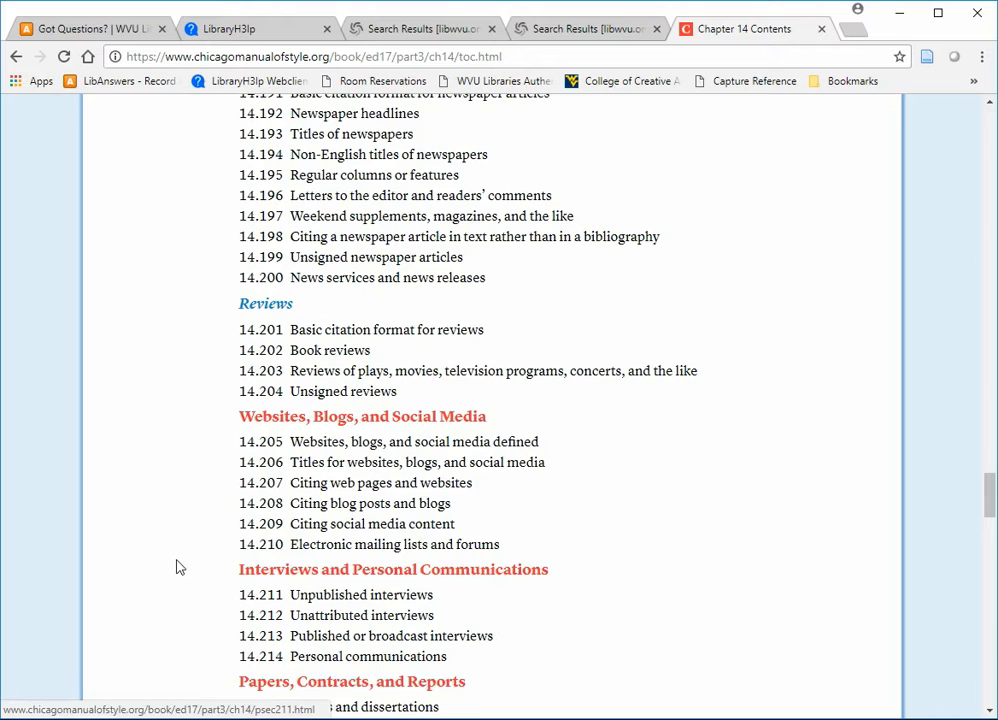
scroll(down, 3)
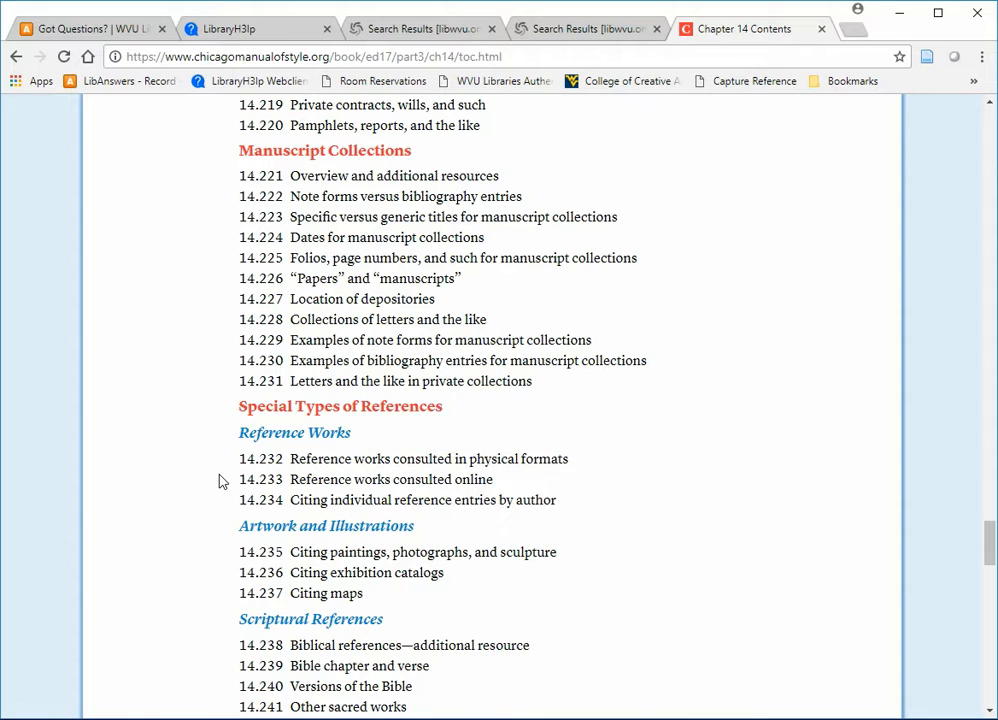
scroll(down, 3)
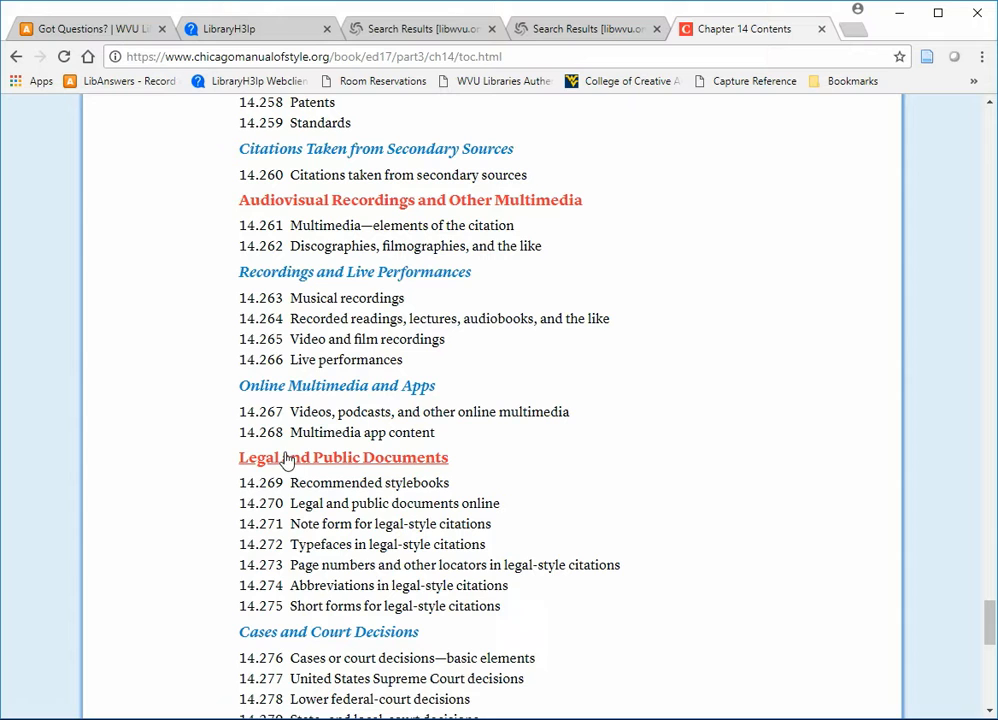
scroll(up, 3)
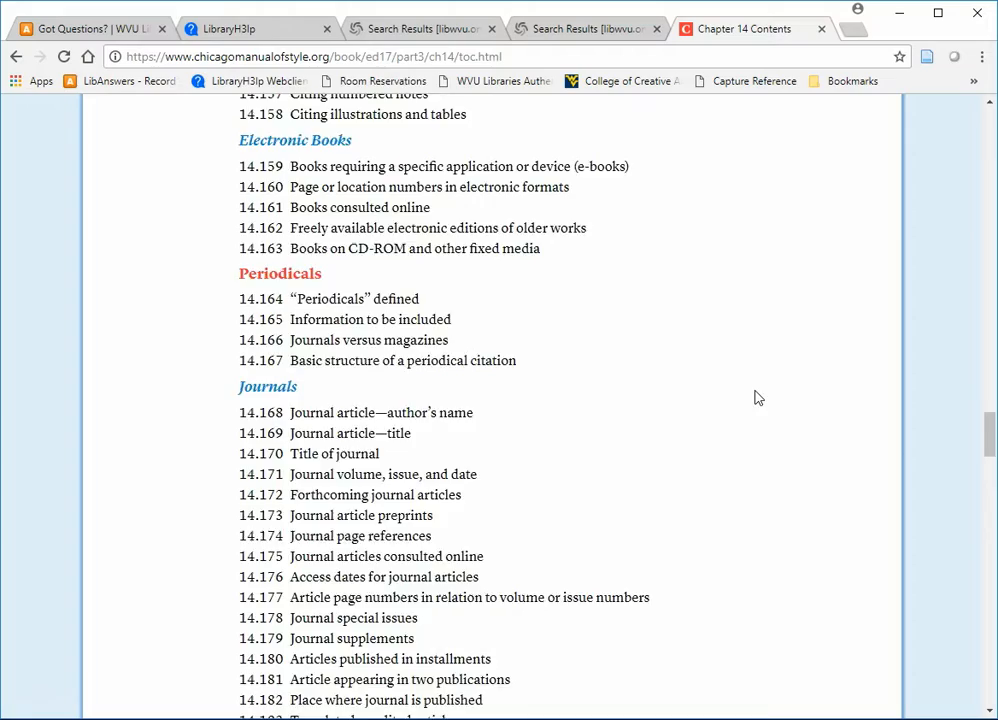
scroll(up, 3)
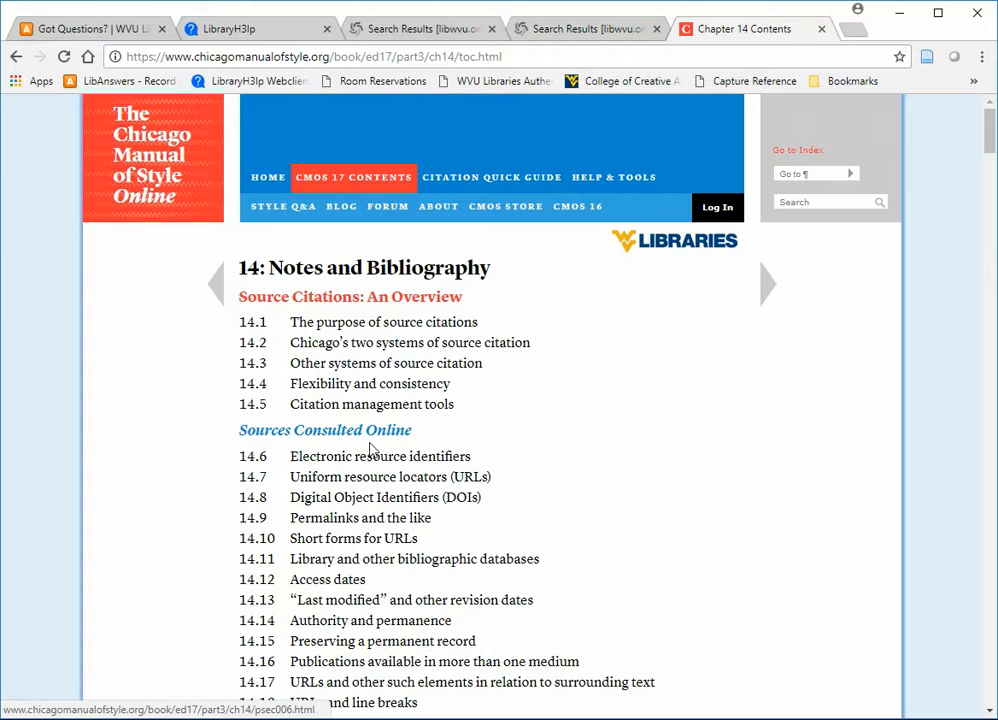
mouse_move(200, 480)
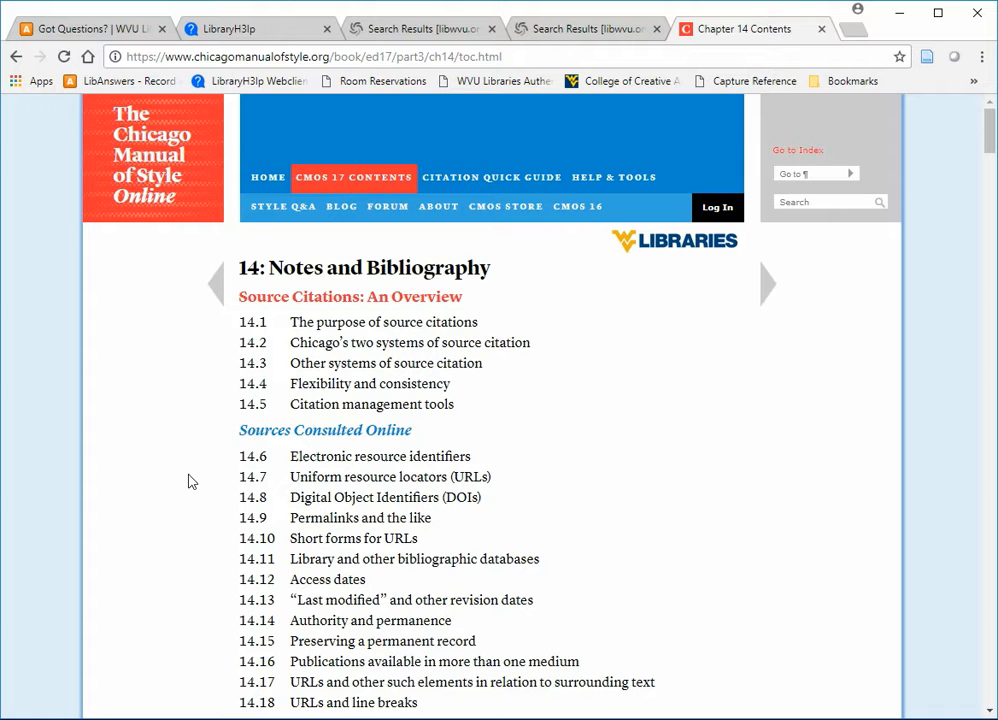
Step: Go to section 14.12, Access dates, from the chapter 14 contents
click(328, 580)
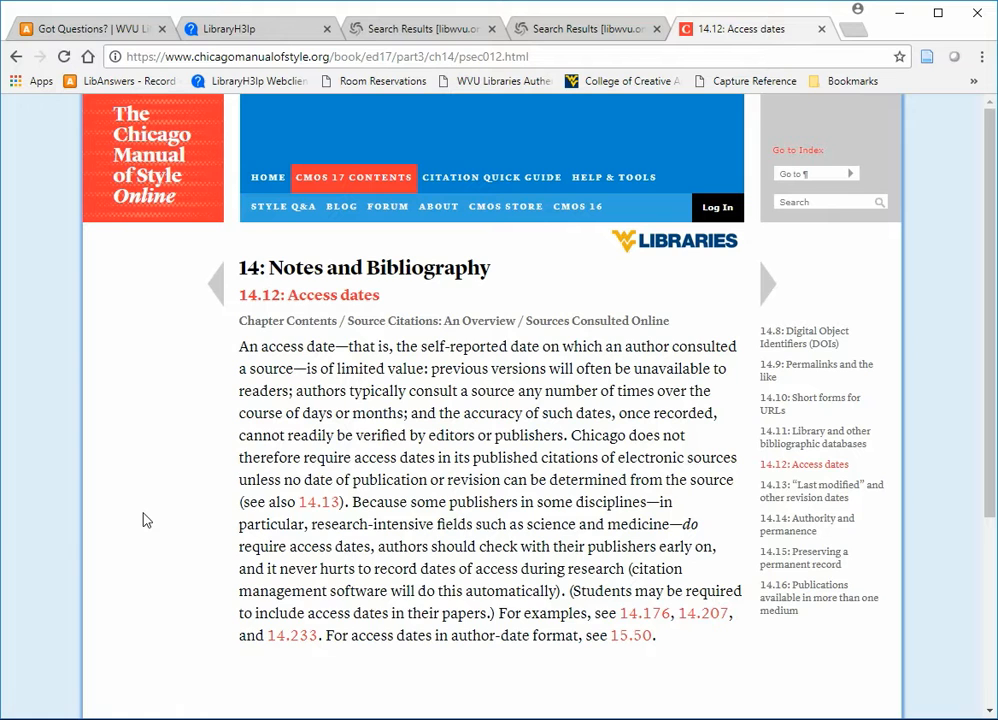
Step: Run a site search for 'access dates', listing 40 results led by section 14.12
click(824, 200)
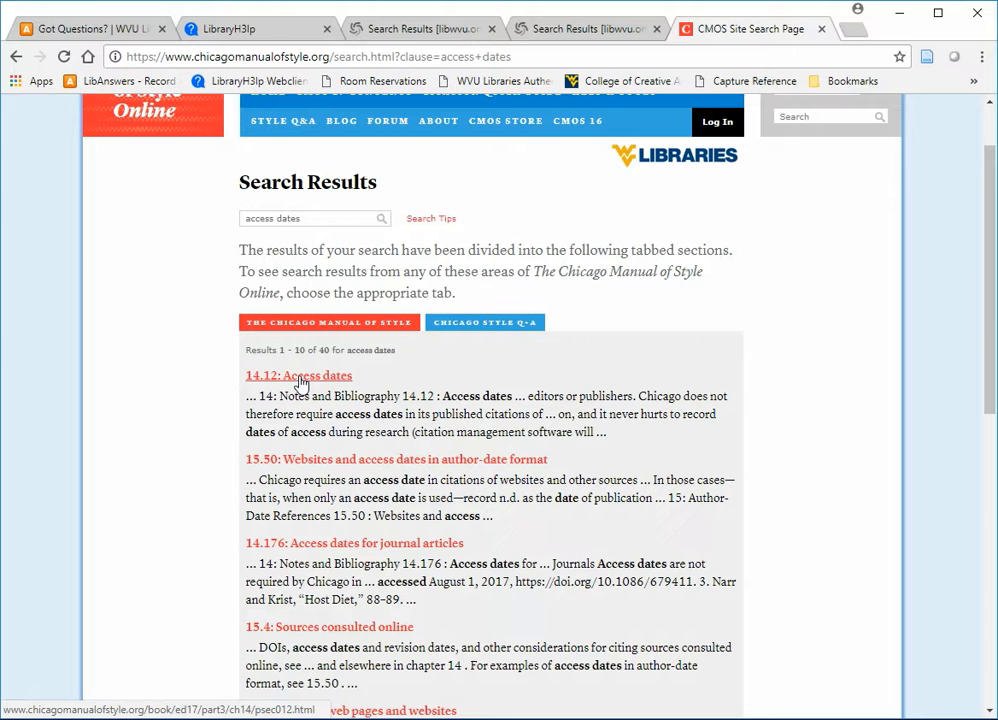
scroll(up, 3)
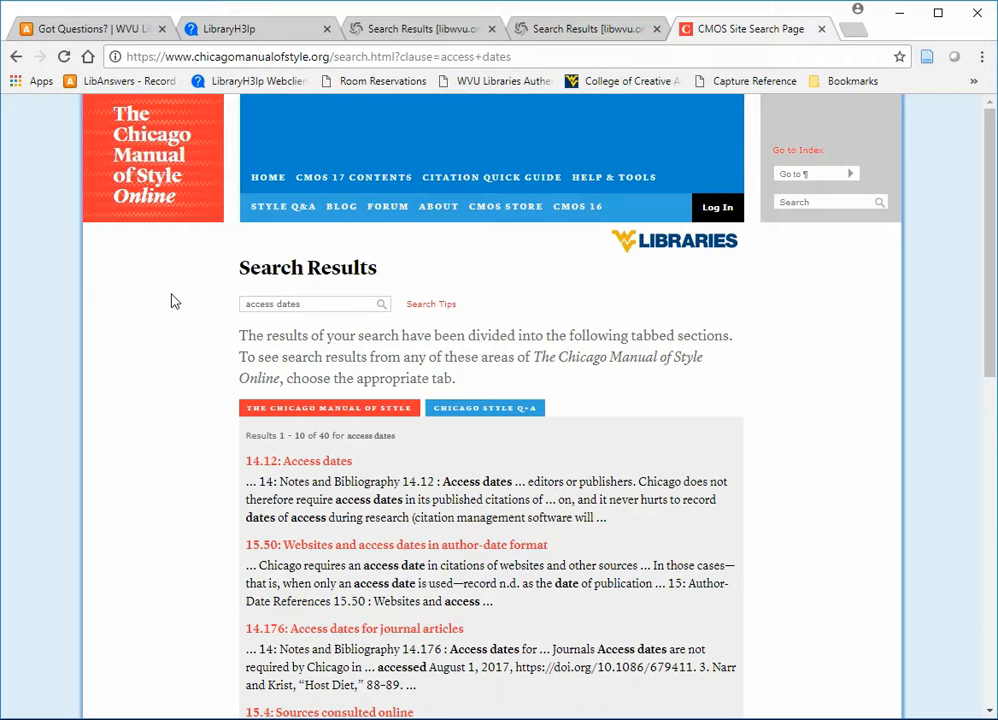
Step: Return via CMOS 17 Contents to chapter 14 and move down to its Books and Editors sections
click(352, 176)
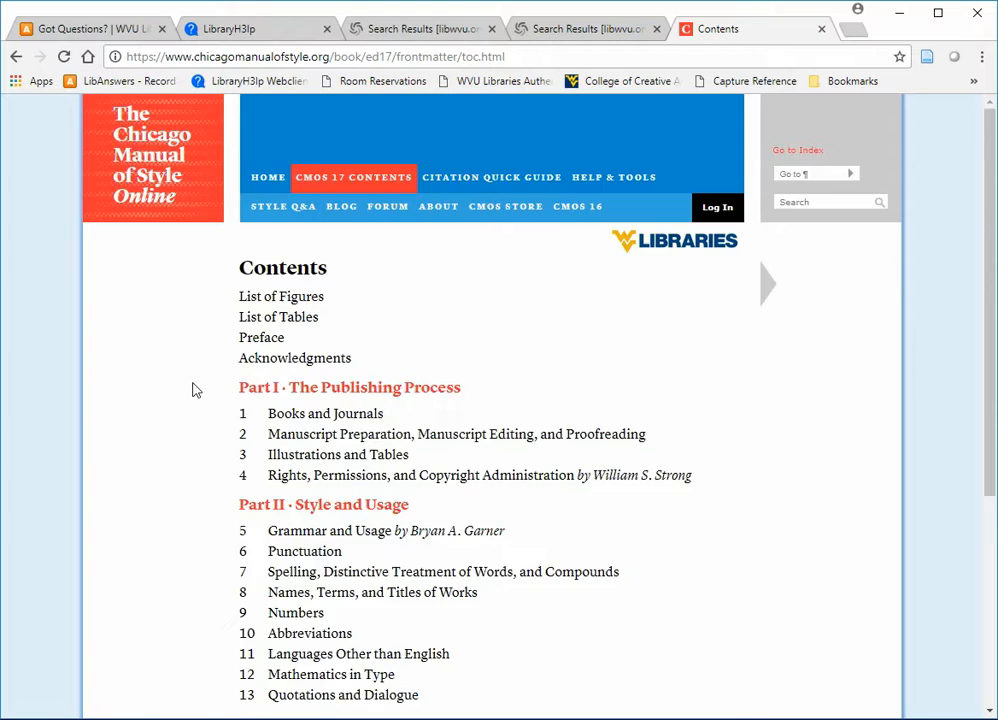
click(768, 284)
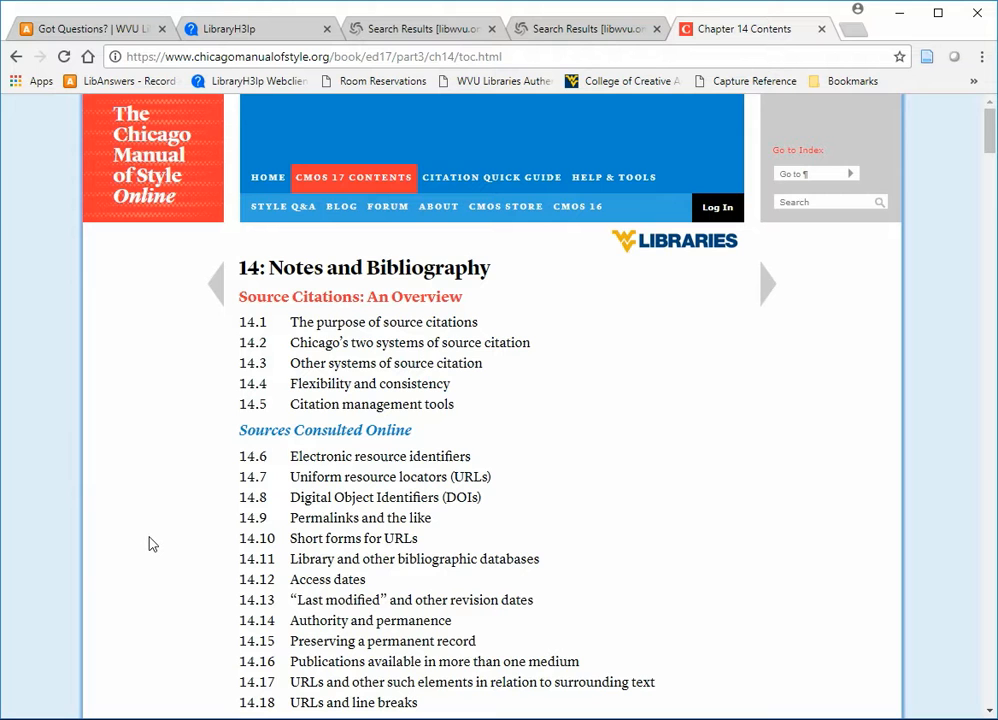
scroll(down, 3)
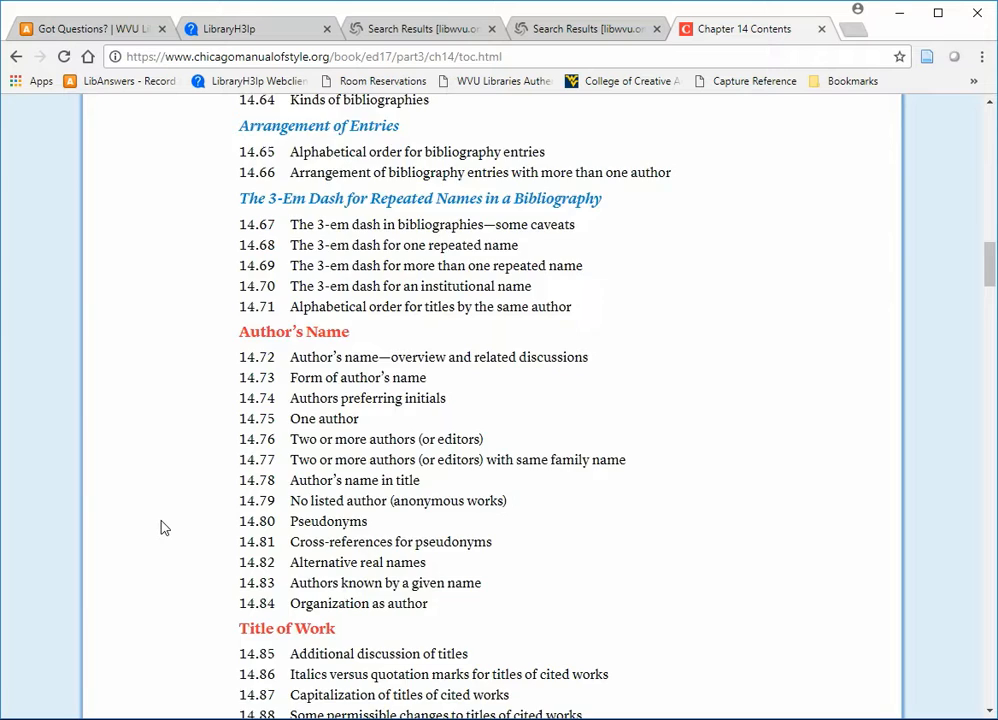
scroll(down, 3)
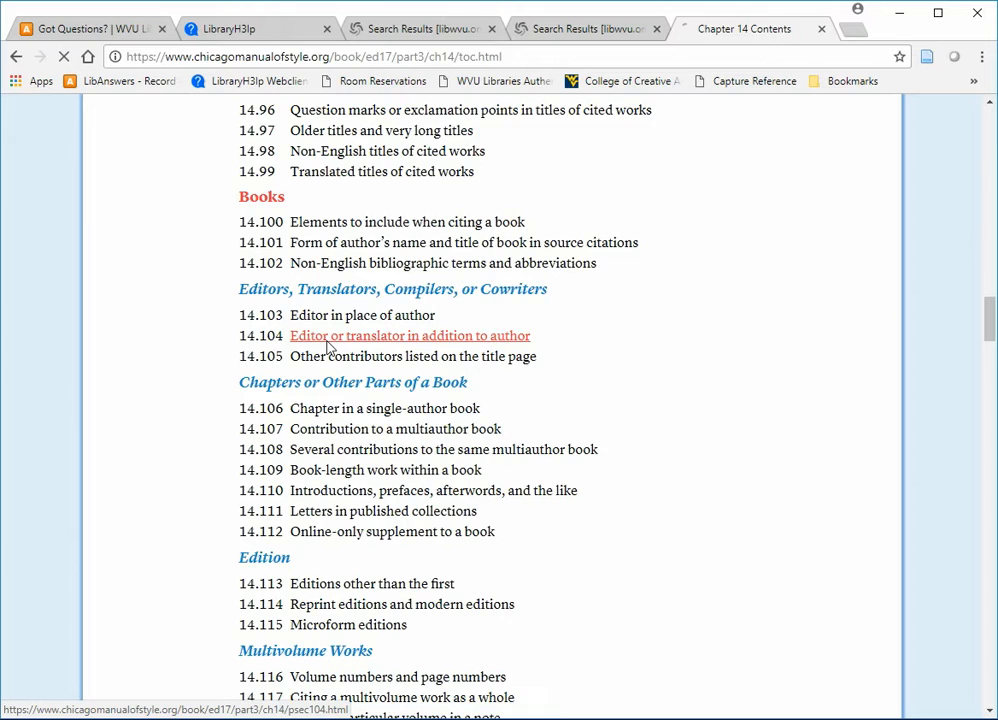
Step: Go to section 14.104, Editor or translator in addition to author, down to the Adorno example
click(408, 336)
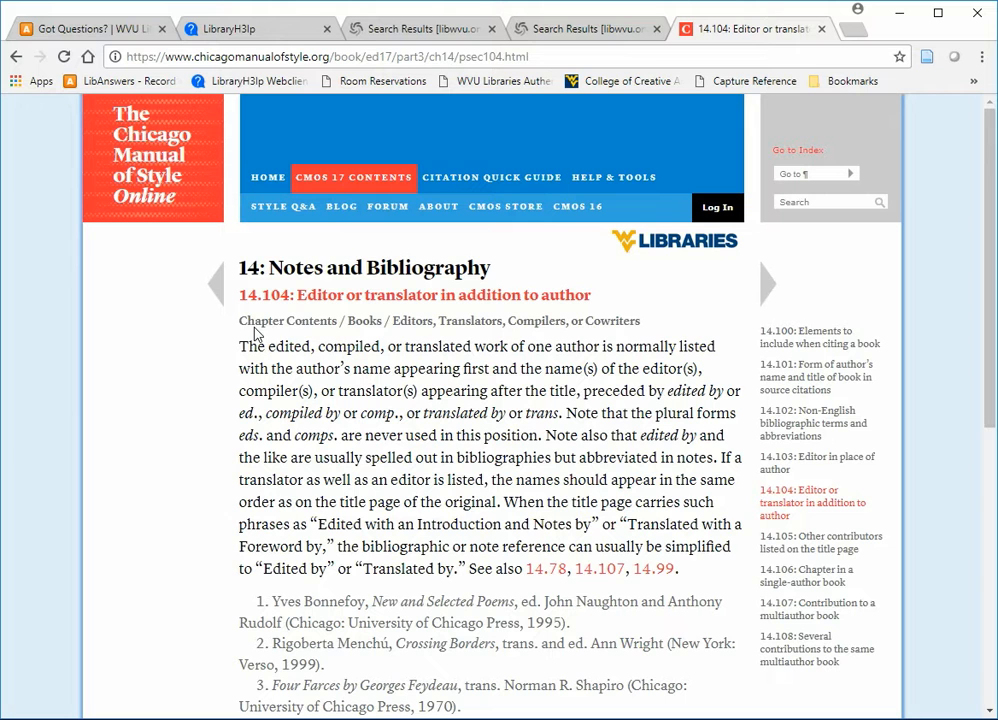
scroll(down, 3)
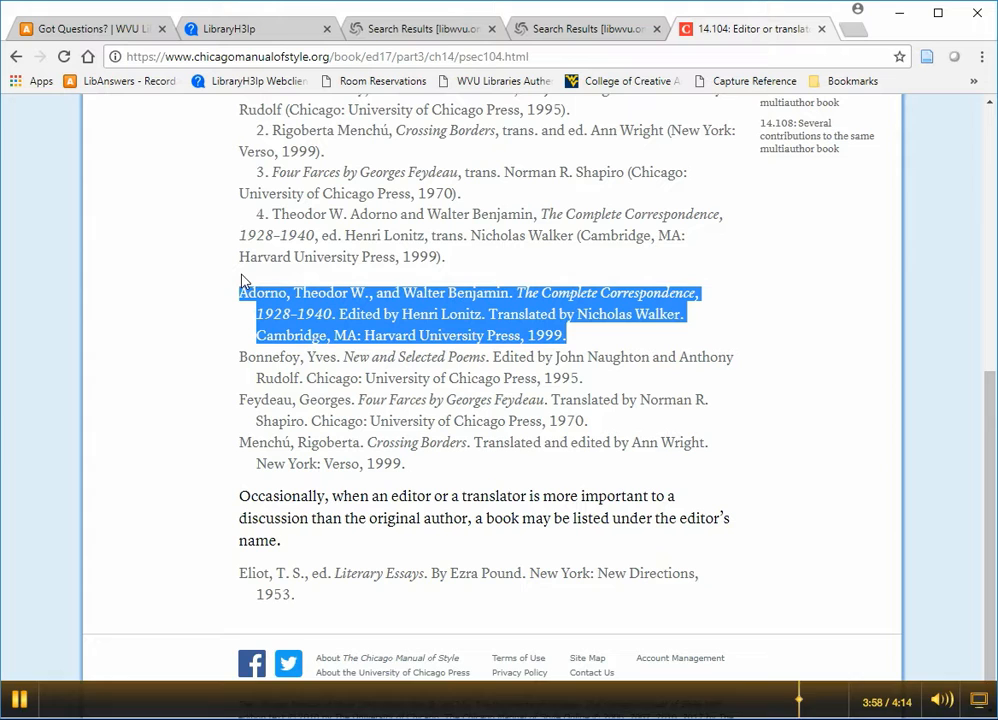
mouse_move(184, 312)
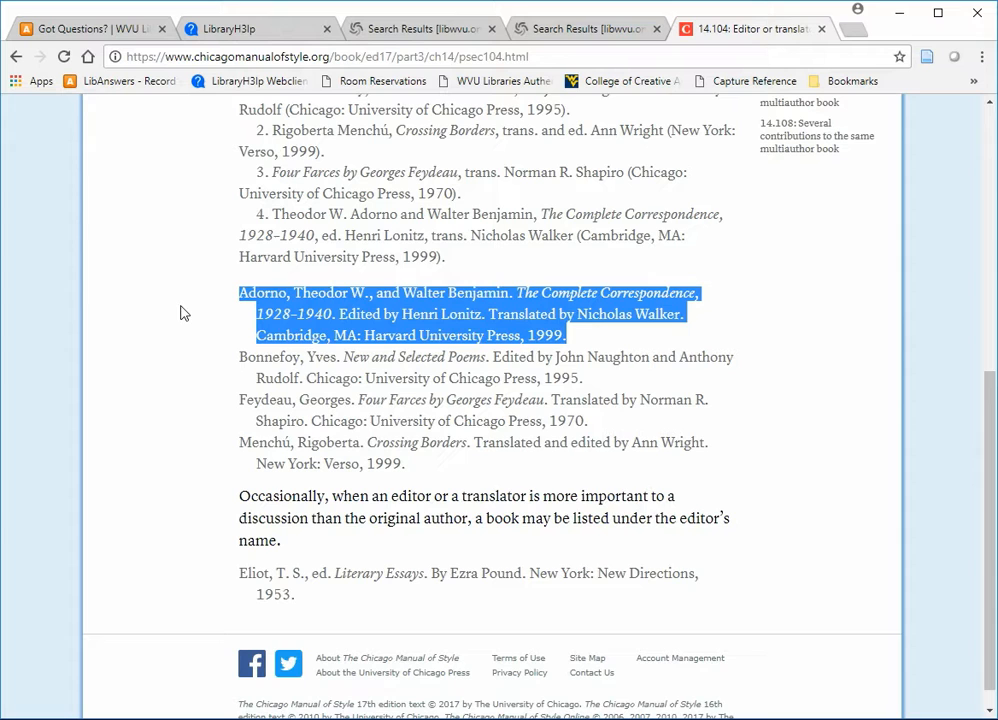